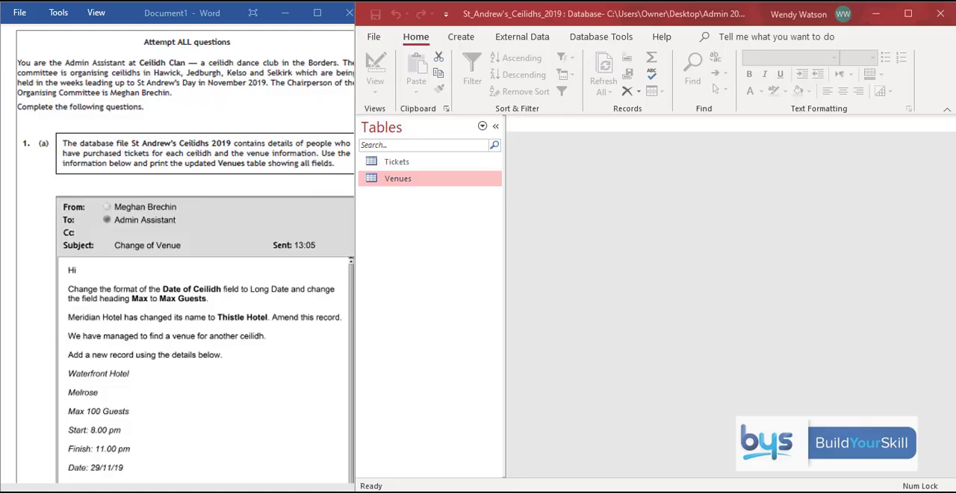
# - Open the Venues table from the Navigation Pane in Datasheet view
pyautogui.doubleClick(399, 178)
pyautogui.write('Waterfront Hotel')
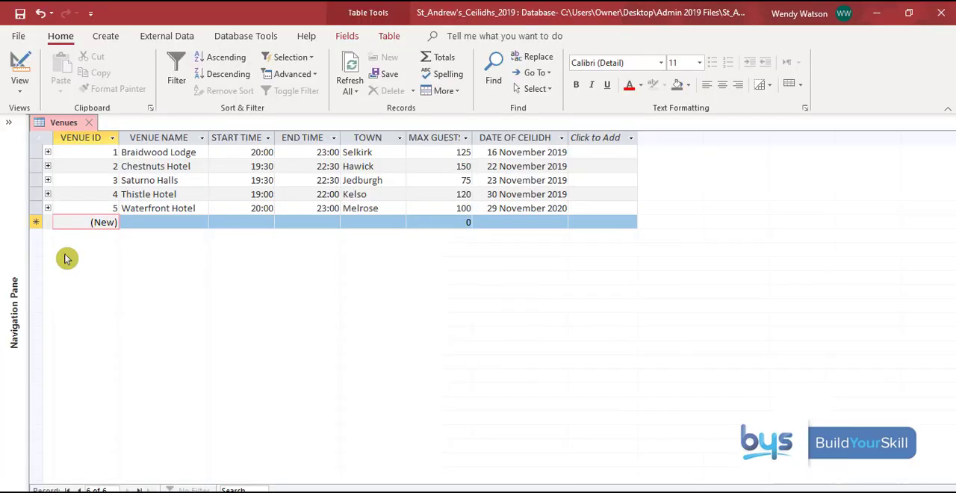
# - Show the updated Venues table in Print Preview as a single portrait page
pyautogui.click(248, 71)
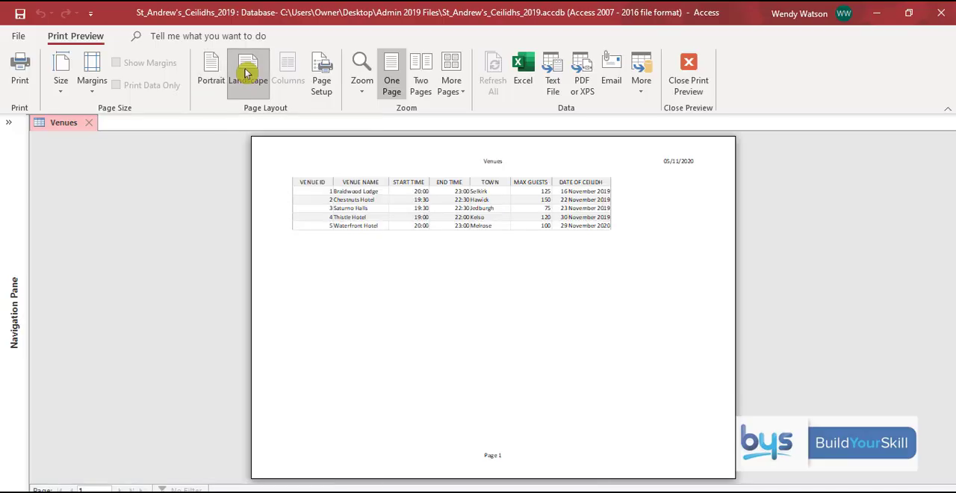
pyautogui.moveTo(603, 253)
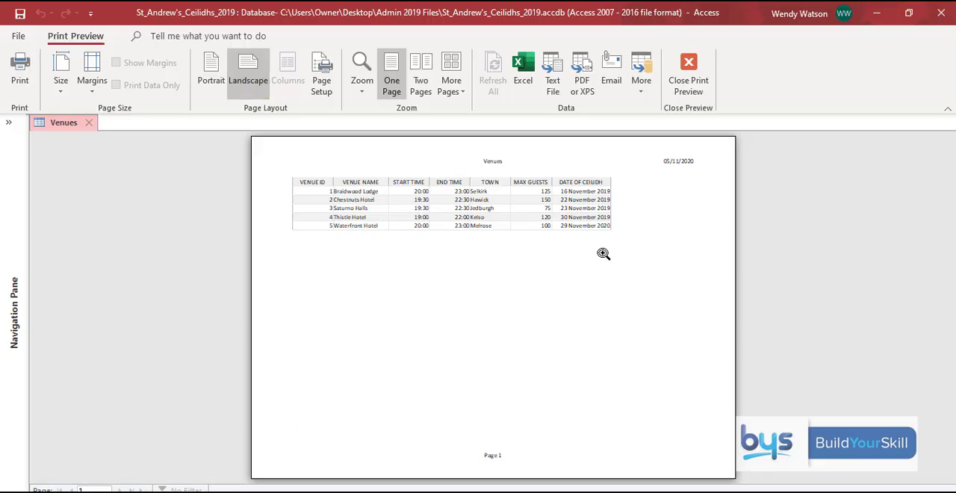